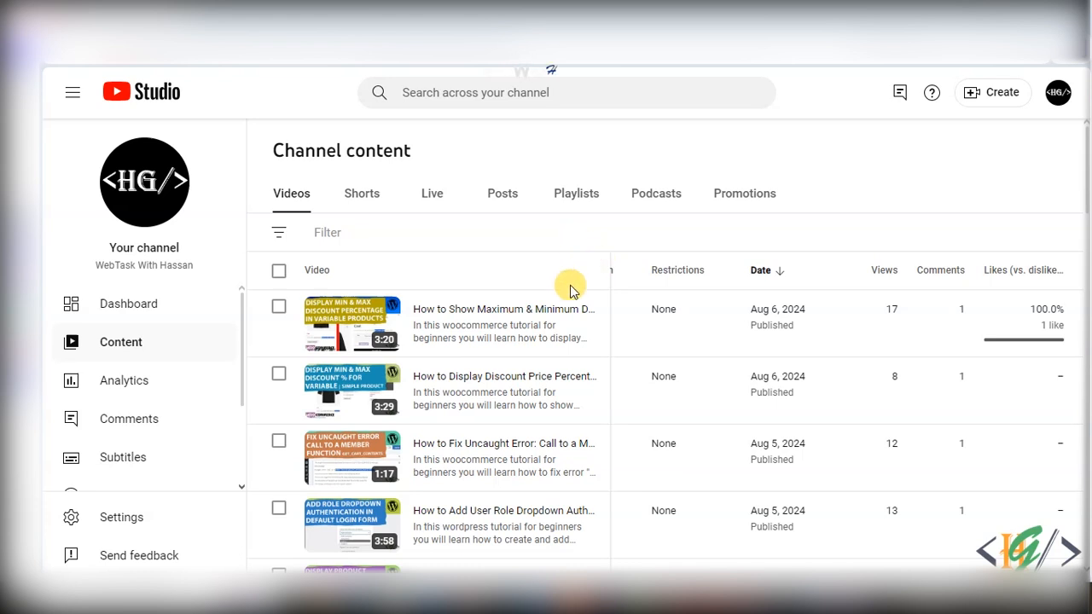
pyautogui.moveTo(589, 275)
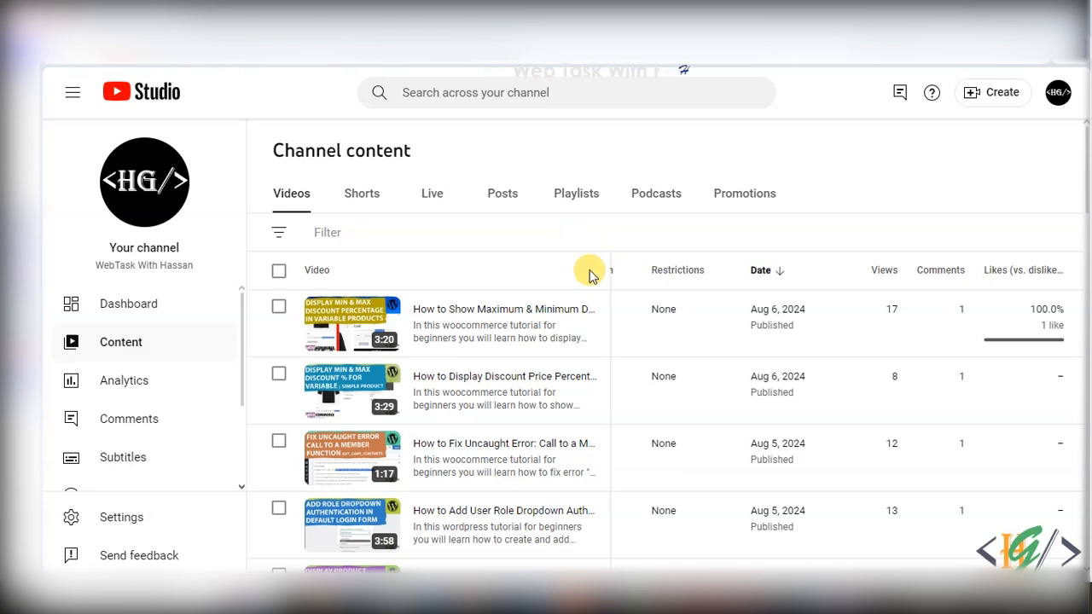
pyautogui.moveTo(563, 272)
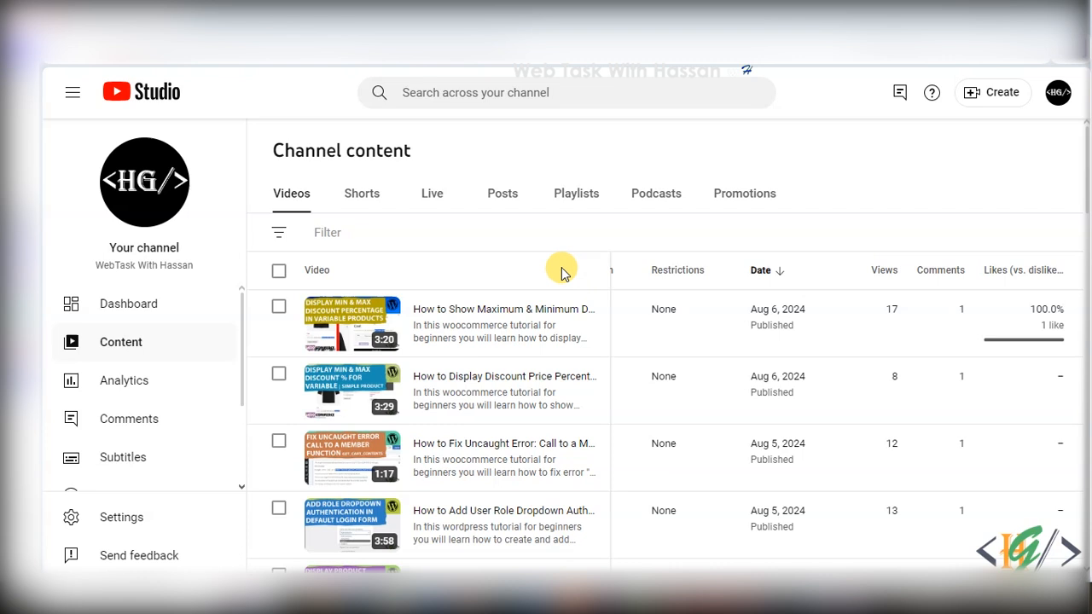
pyautogui.moveTo(577, 277)
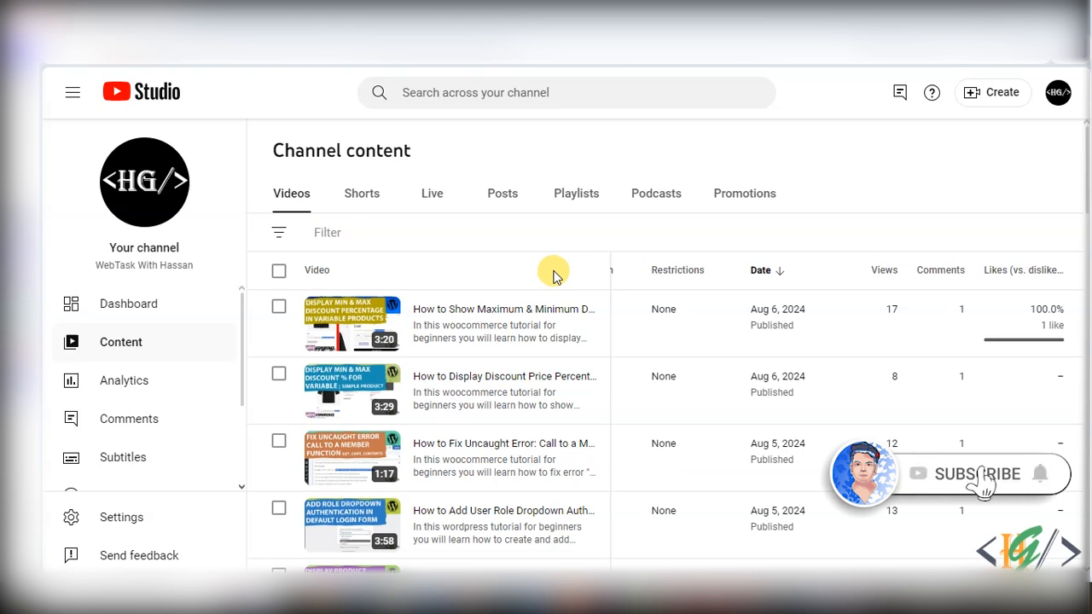
pyautogui.moveTo(548, 267)
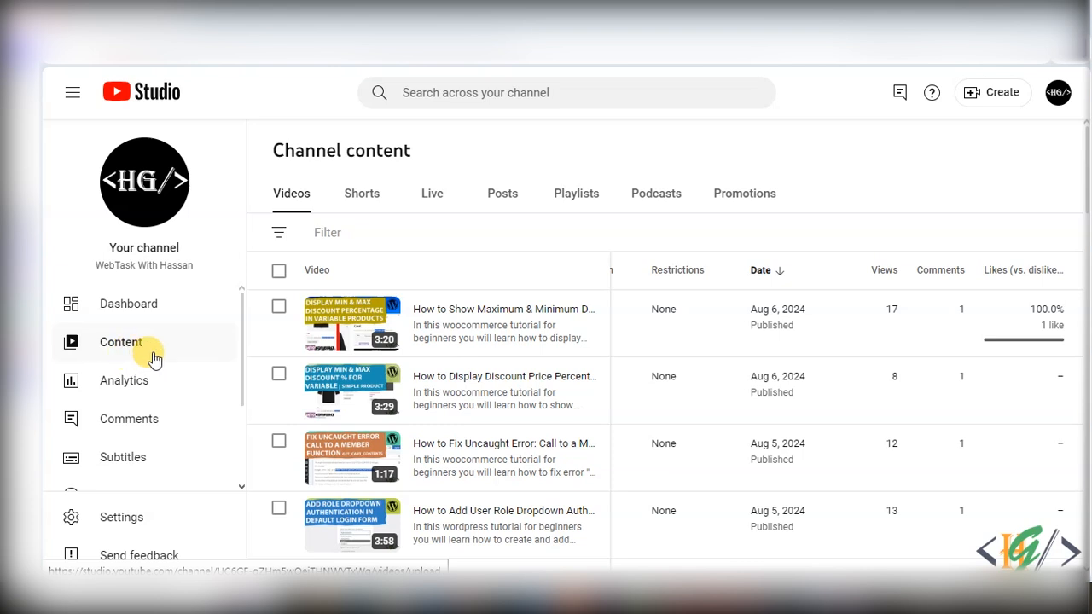
# Open the WooCommerce products live replay from the Live tab in the video editor
pyautogui.click(431, 193)
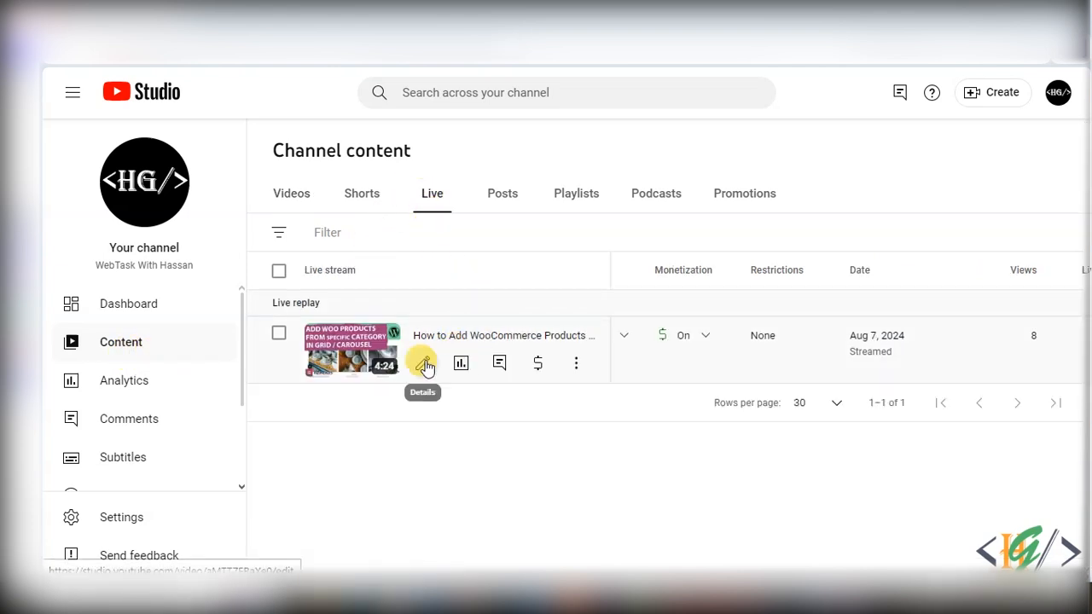
pyautogui.click(422, 363)
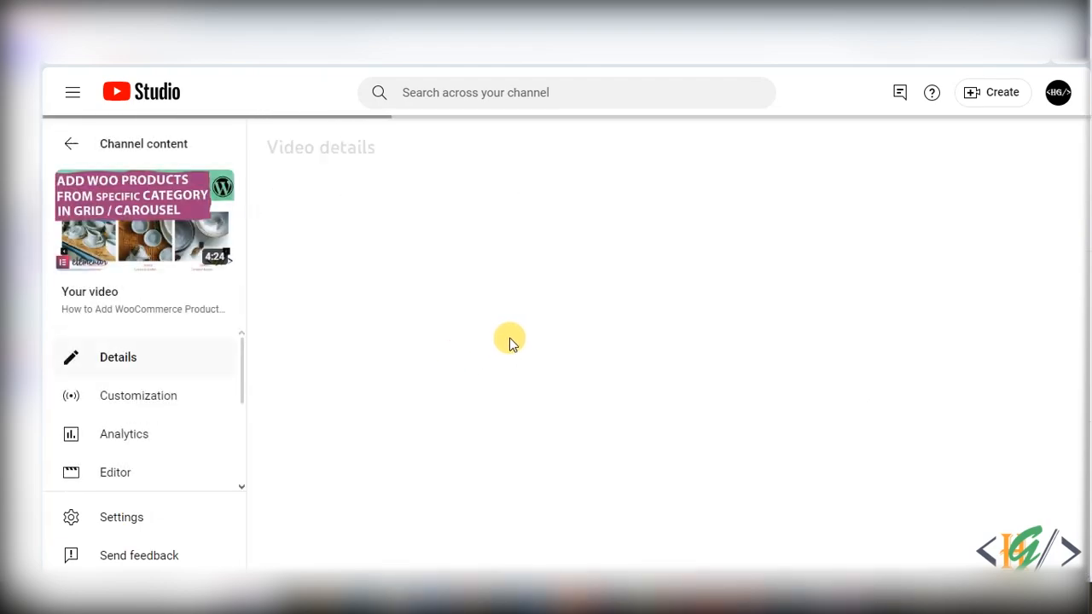
pyautogui.click(118, 357)
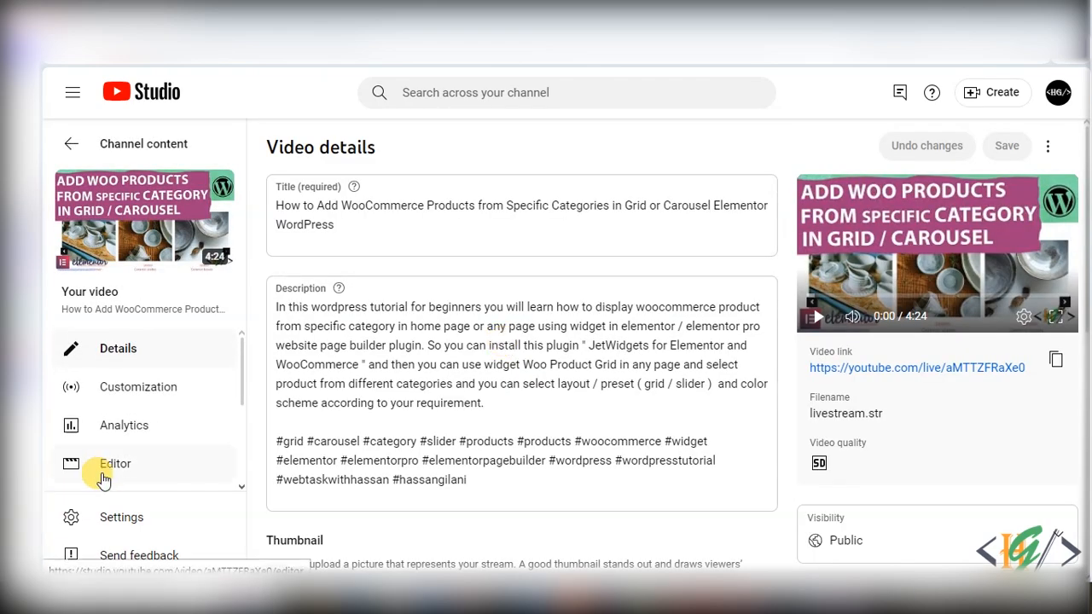
pyautogui.click(114, 464)
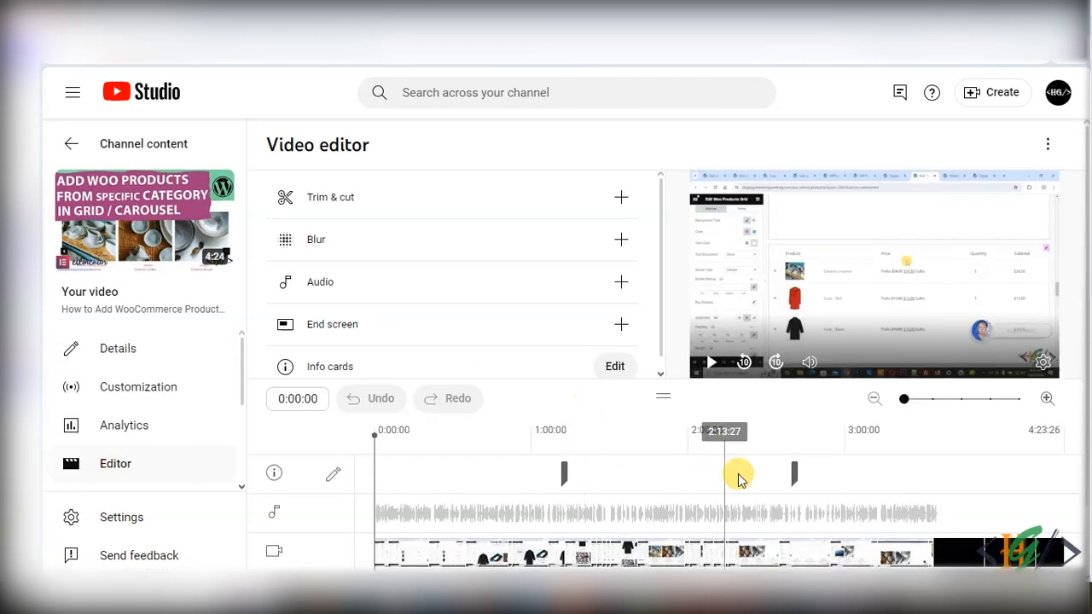
pyautogui.moveTo(740, 476); pyautogui.dragTo(944, 546)
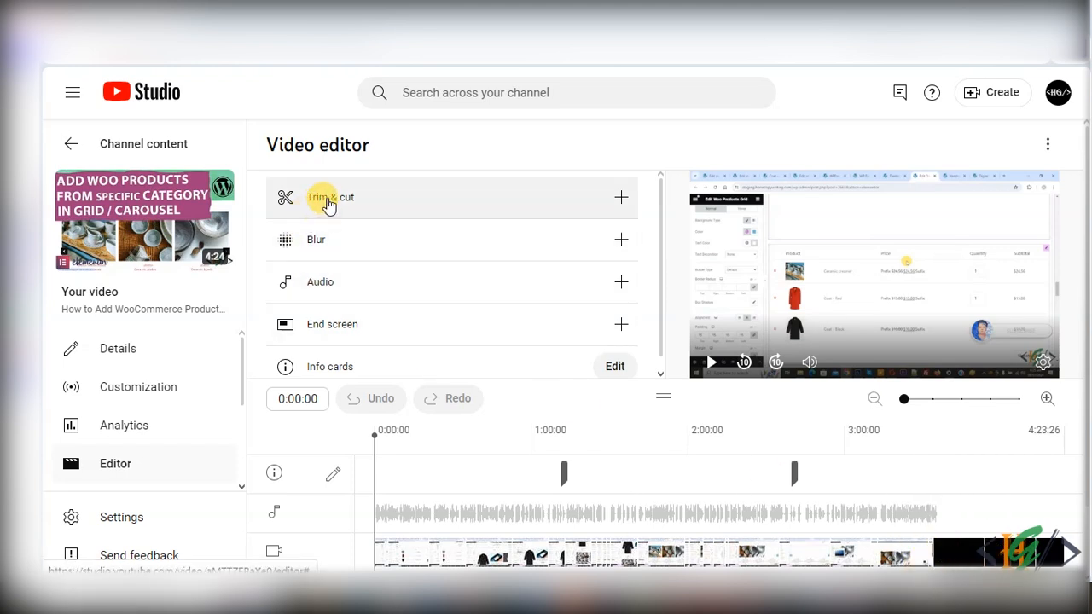
# Use Trim & cut to pull the replay's end point back to about 3:32, removing the black ending
pyautogui.click(330, 197)
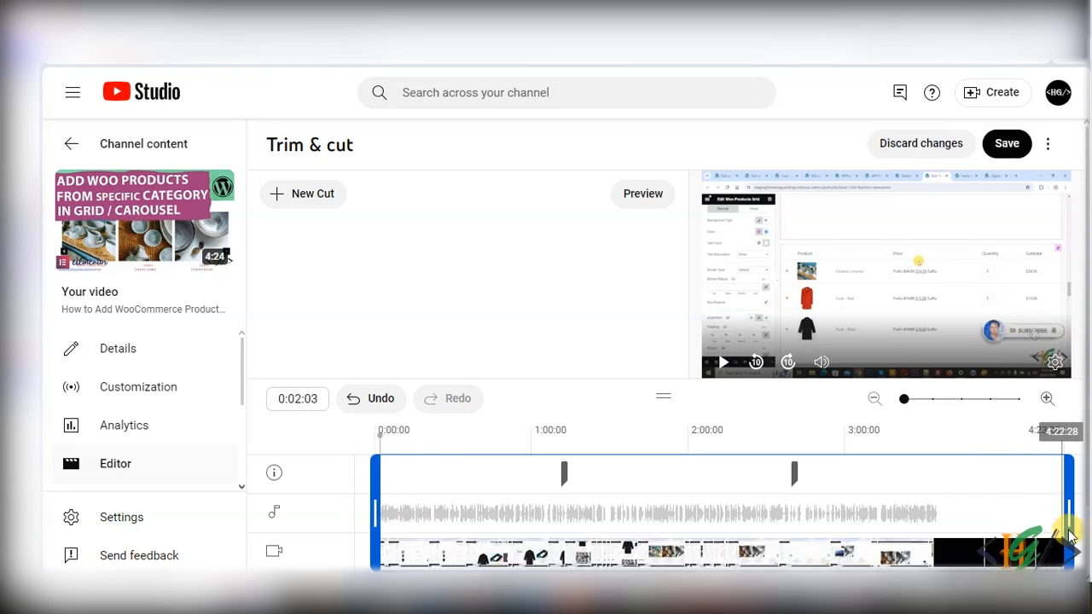
pyautogui.moveTo(1066, 511); pyautogui.dragTo(953, 519)
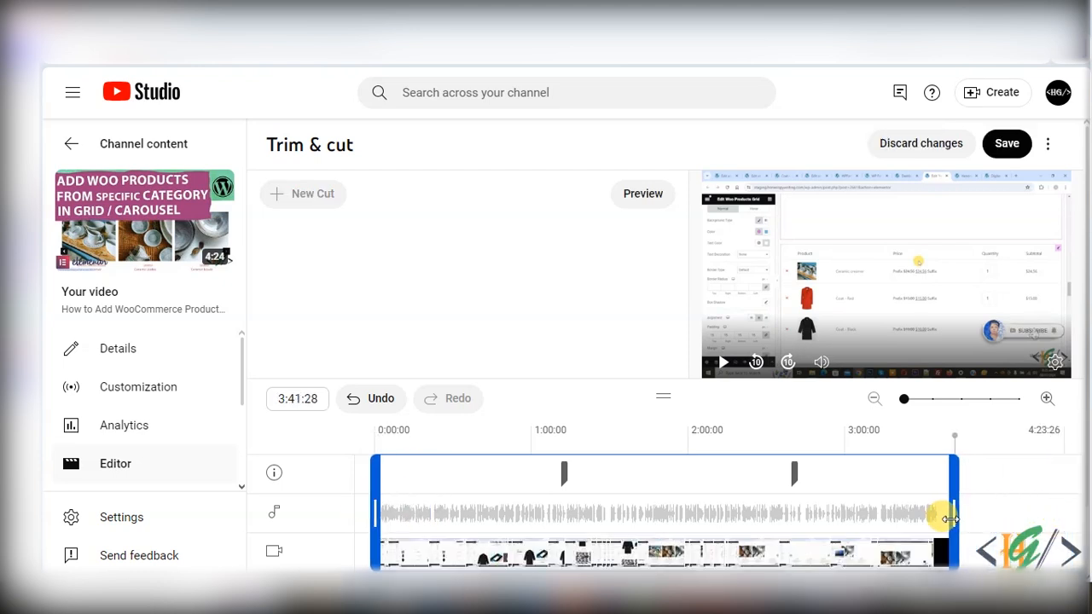
pyautogui.moveTo(951, 518); pyautogui.dragTo(929, 520)
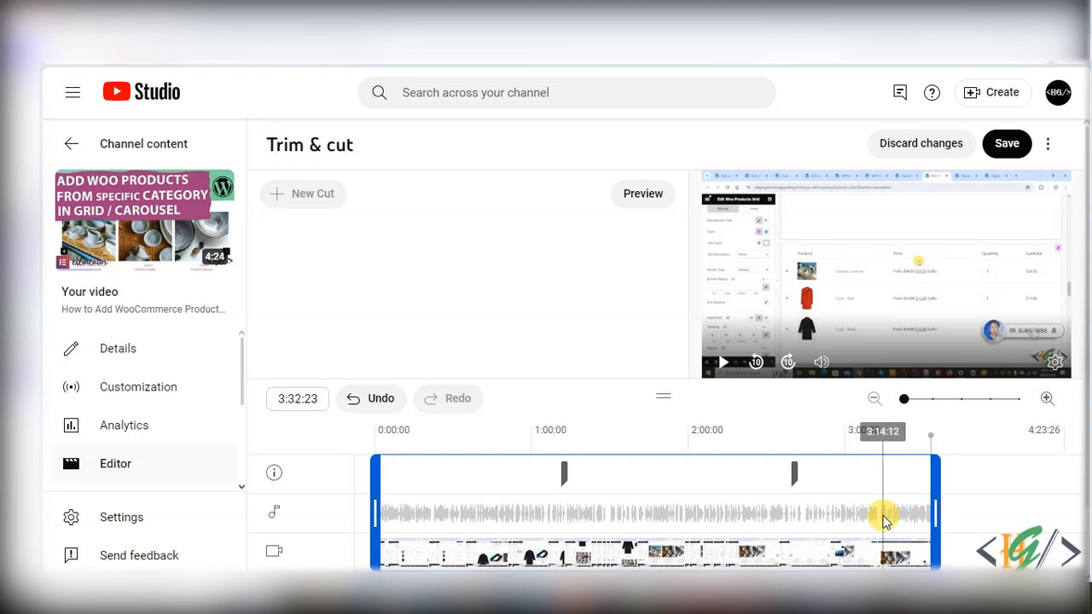
pyautogui.moveTo(887, 495); pyautogui.dragTo(686, 497)
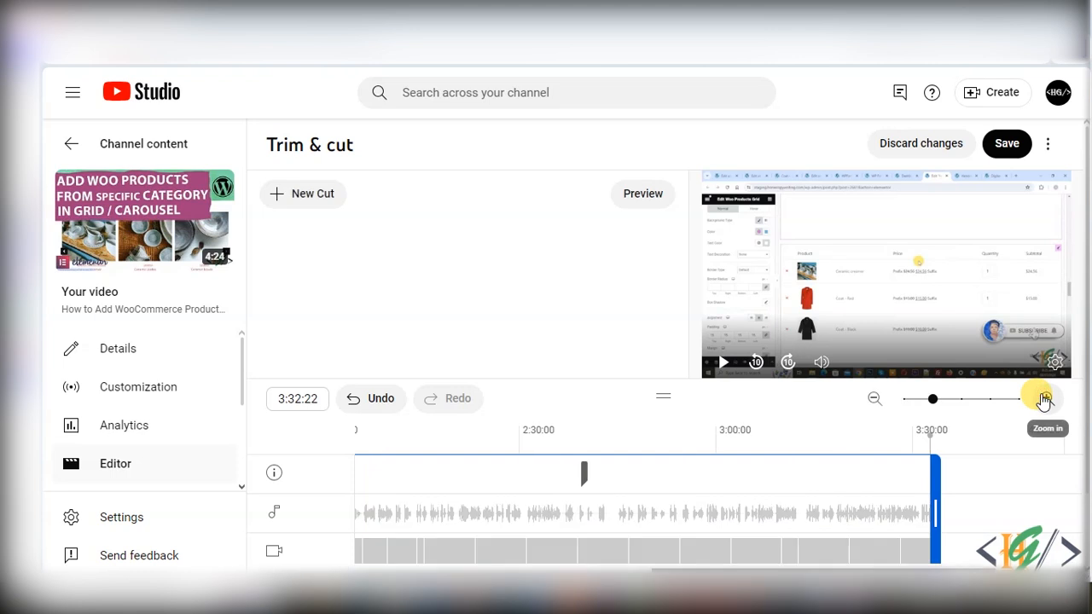
pyautogui.click(874, 399)
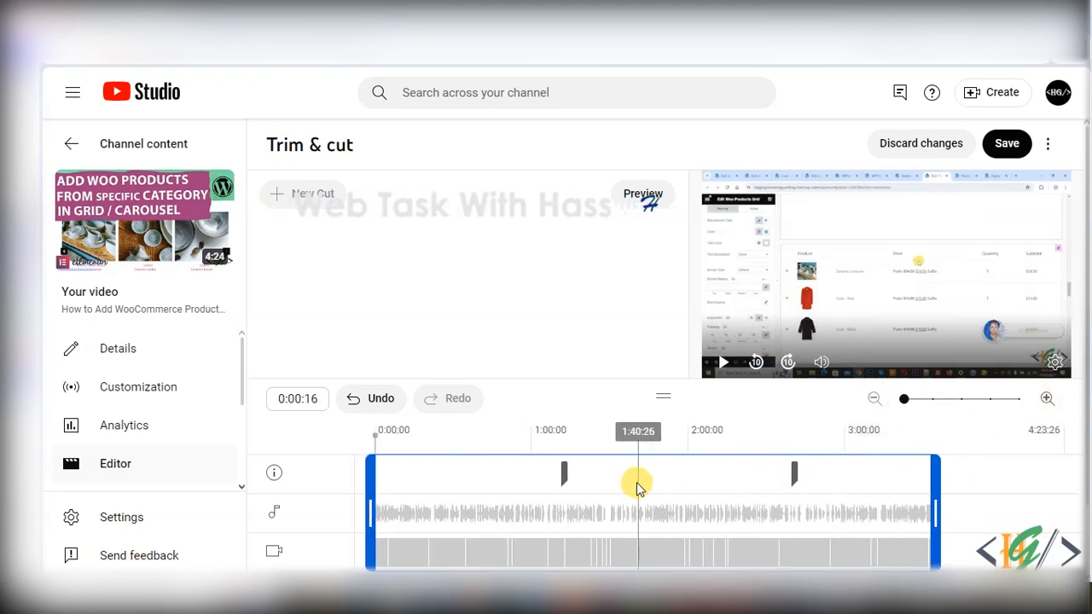
pyautogui.moveTo(638, 490); pyautogui.dragTo(400, 491)
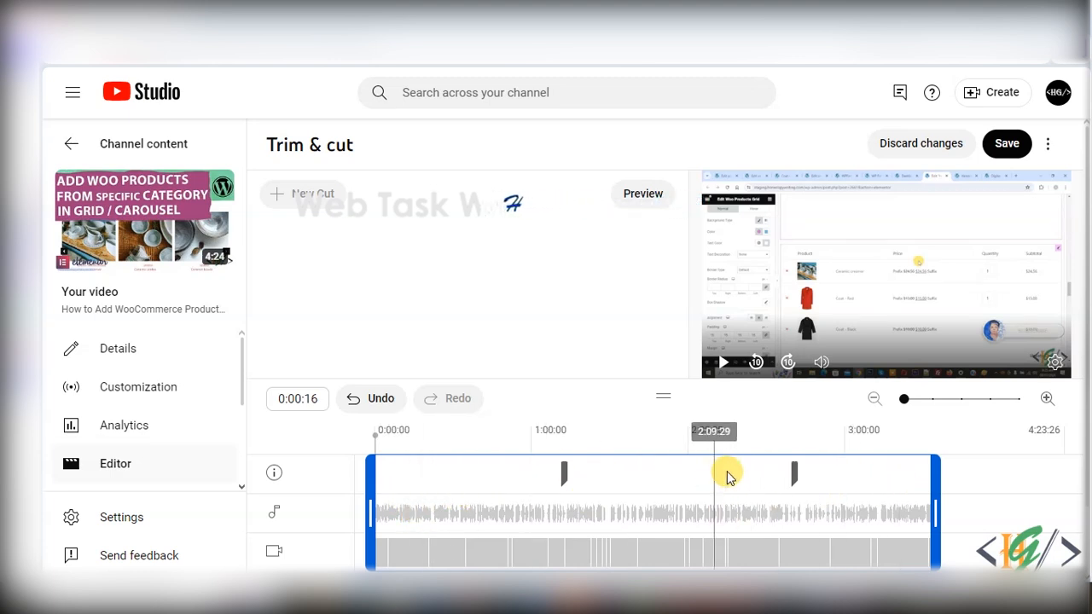
# Save the trimmed replay and confirm in the Save changes dialog so it starts processing
pyautogui.click(1006, 144)
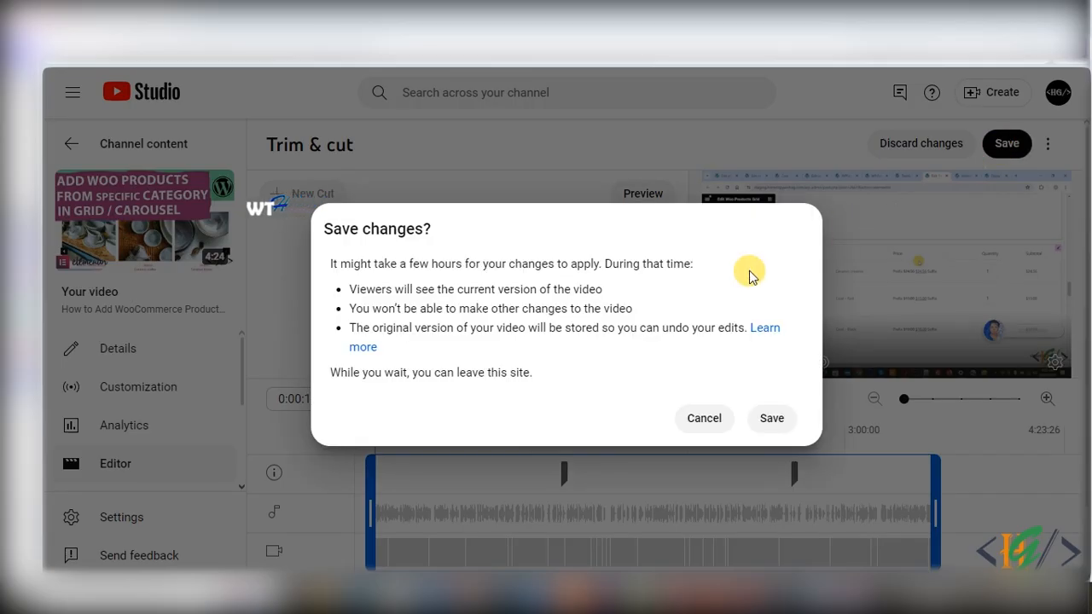
pyautogui.moveTo(345, 281)
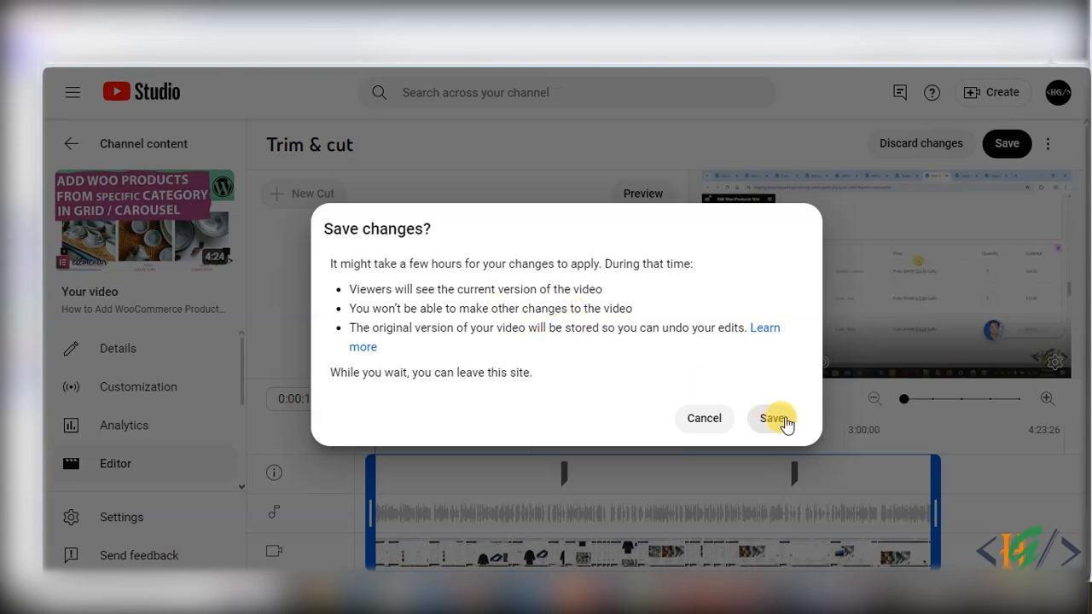
pyautogui.click(772, 418)
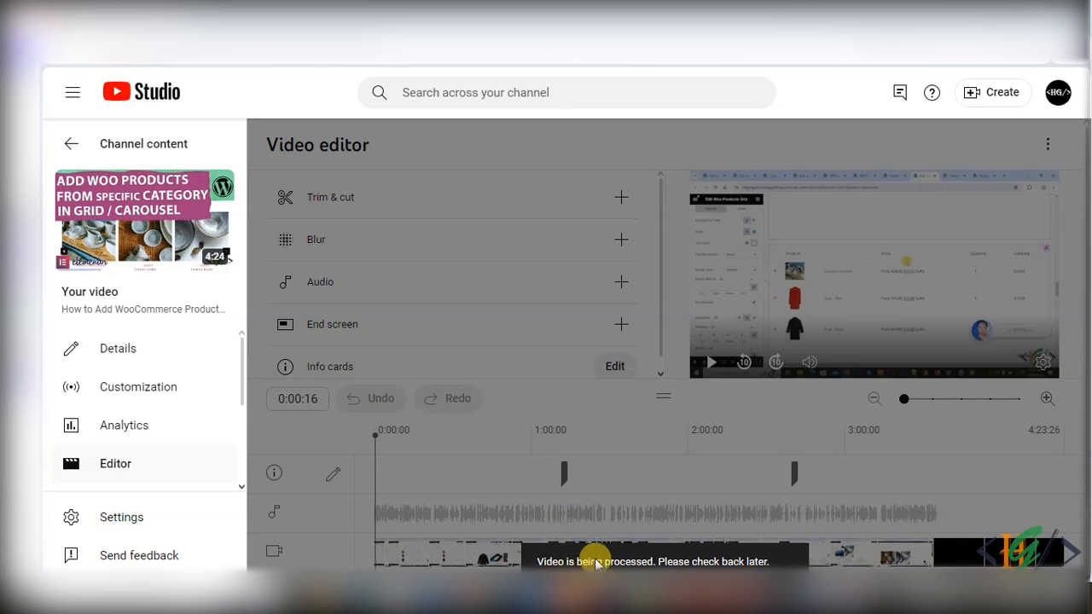
pyautogui.moveTo(747, 564)
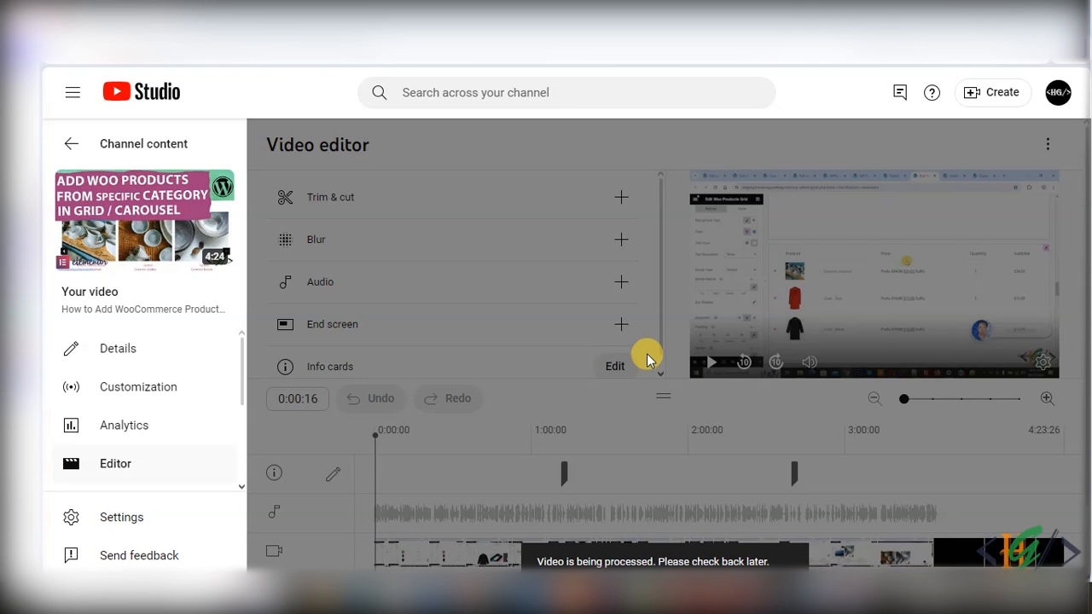
pyautogui.moveTo(692, 384)
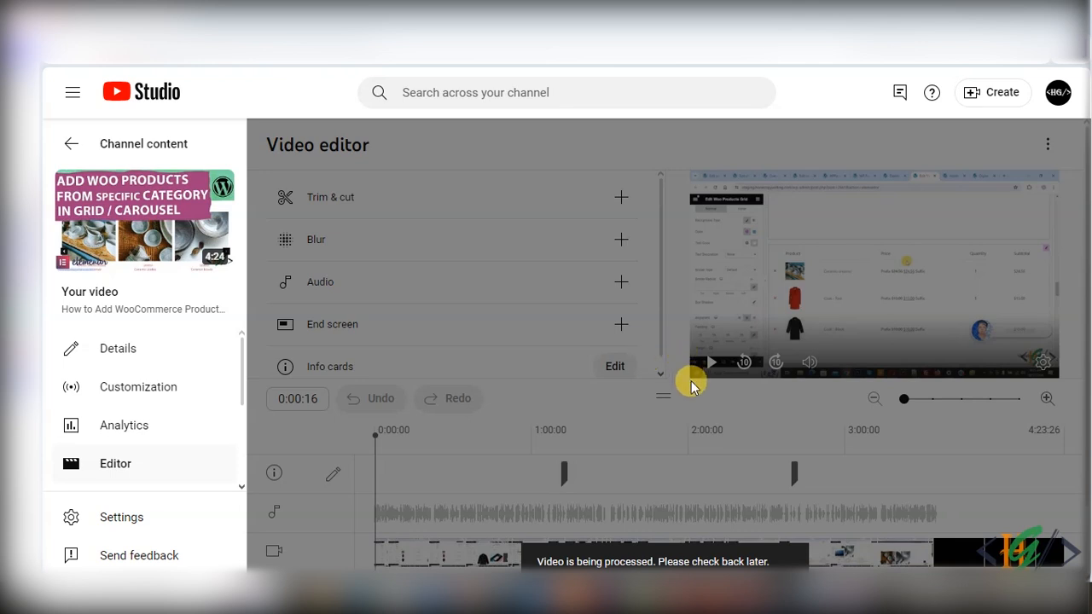
pyautogui.moveTo(682, 390)
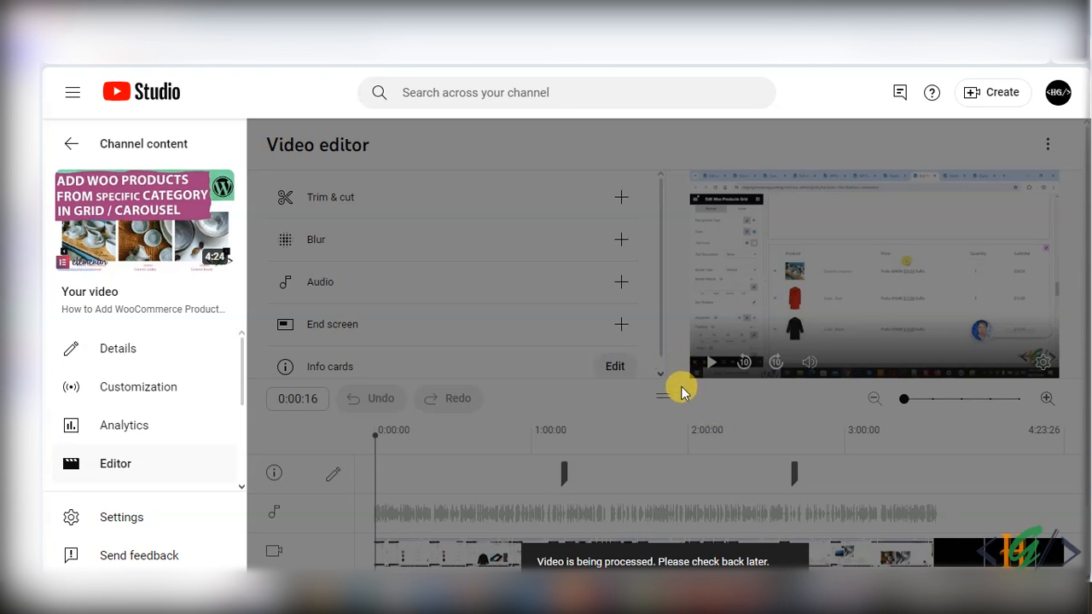